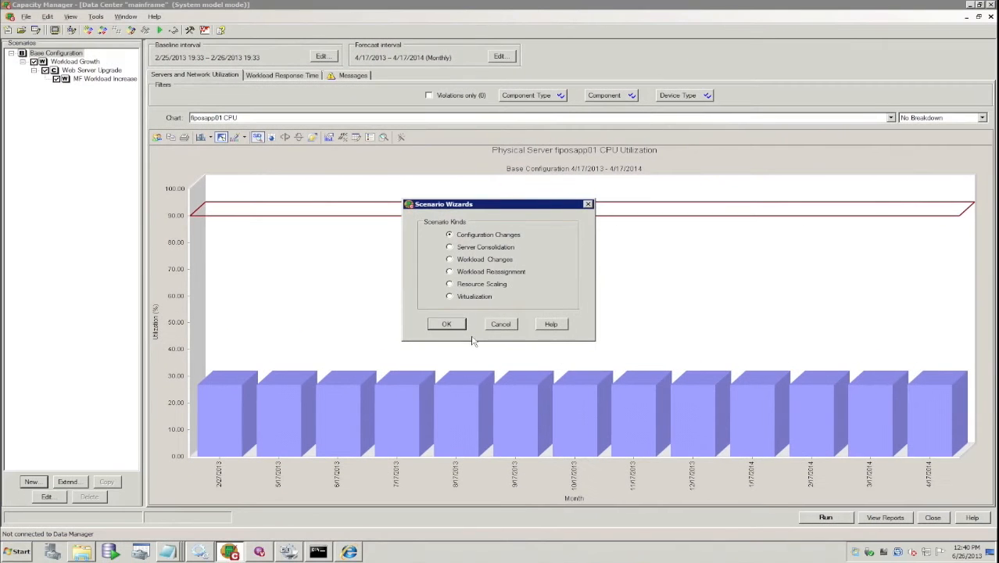
Step: Create a Configuration Changes scenario and select server mf_z10_500 for hardware editing
click(447, 324)
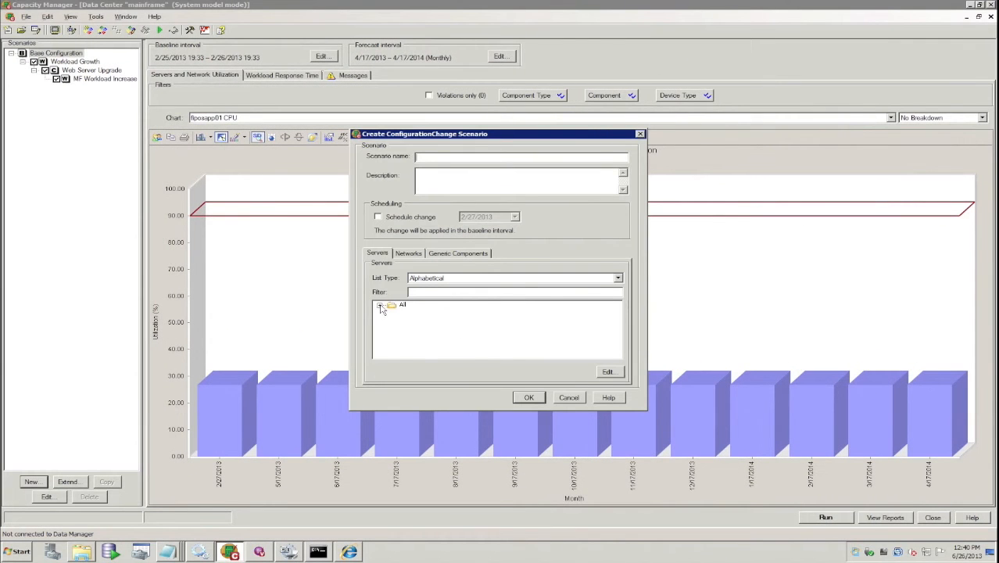
click(382, 305)
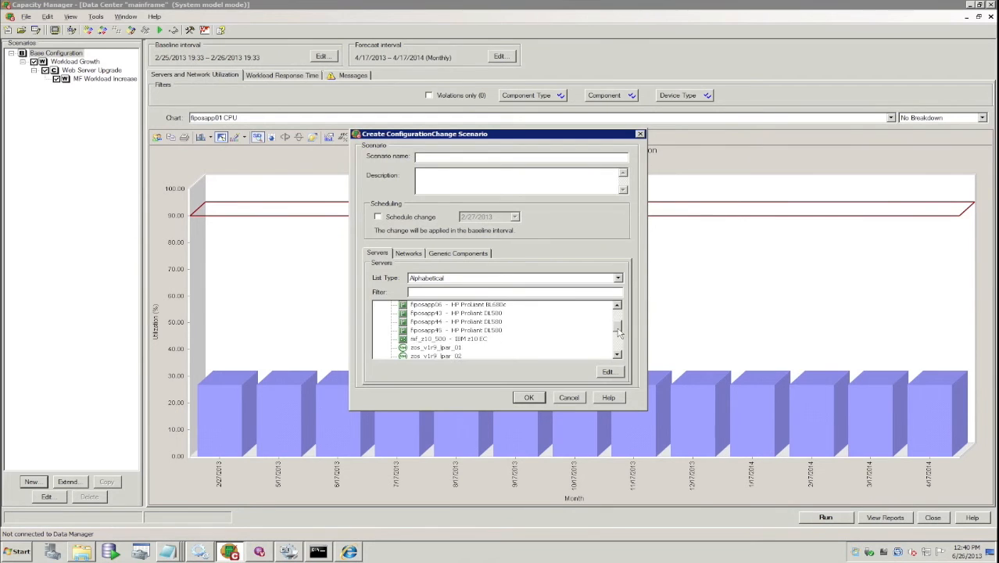
scroll(down, 3)
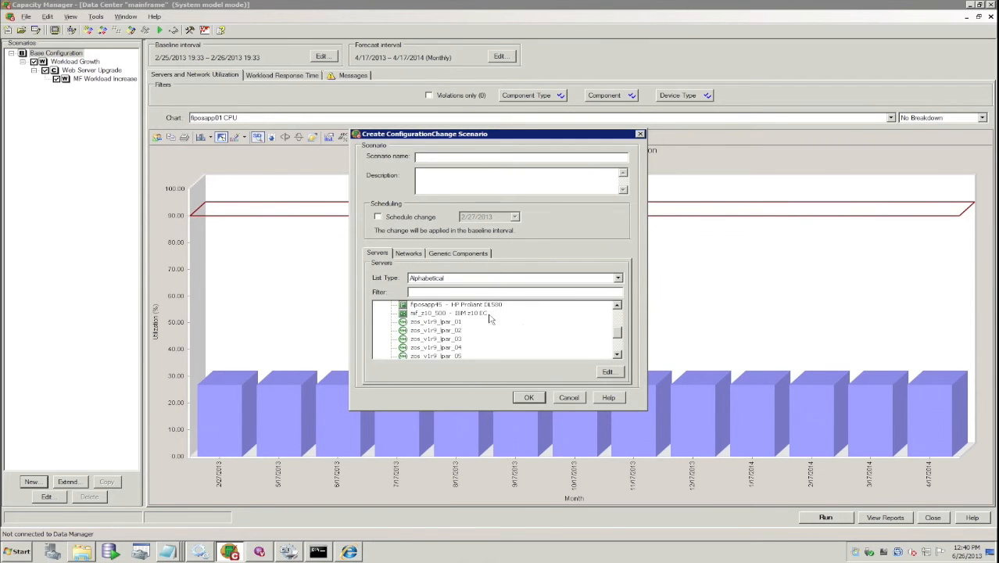
click(608, 372)
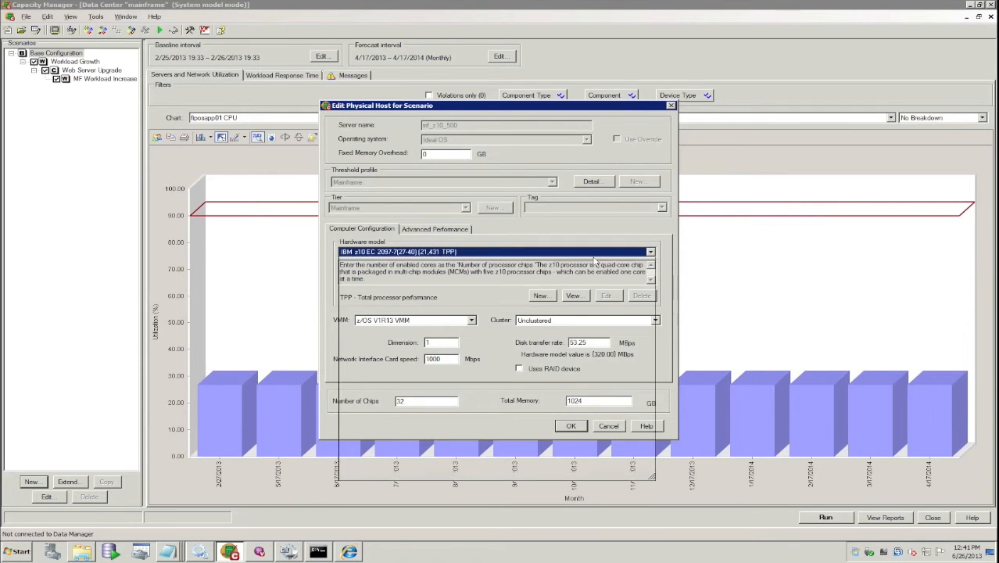
Step: Review the alternative hardware models for the host, then close its hardware settings
click(649, 250)
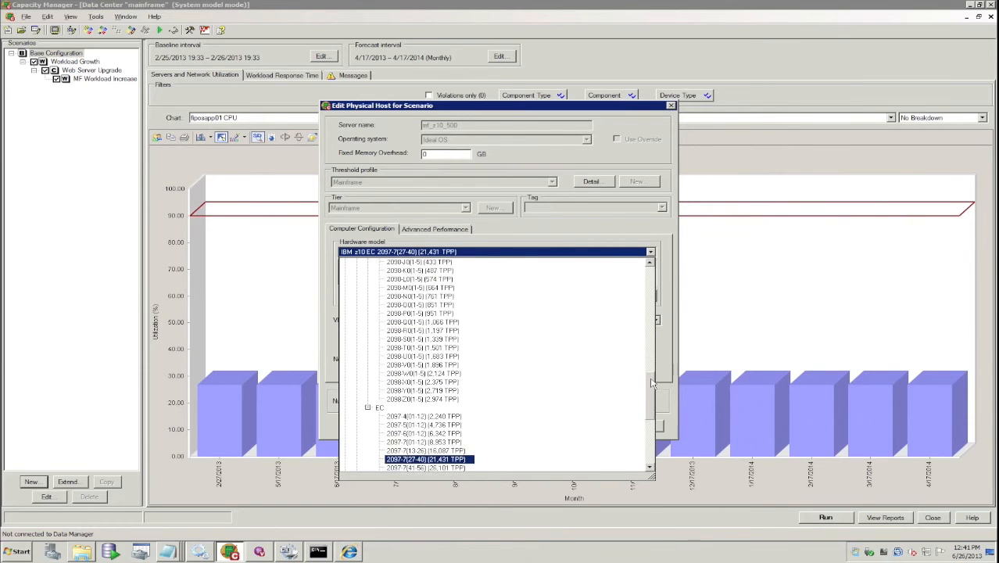
scroll(down, 3)
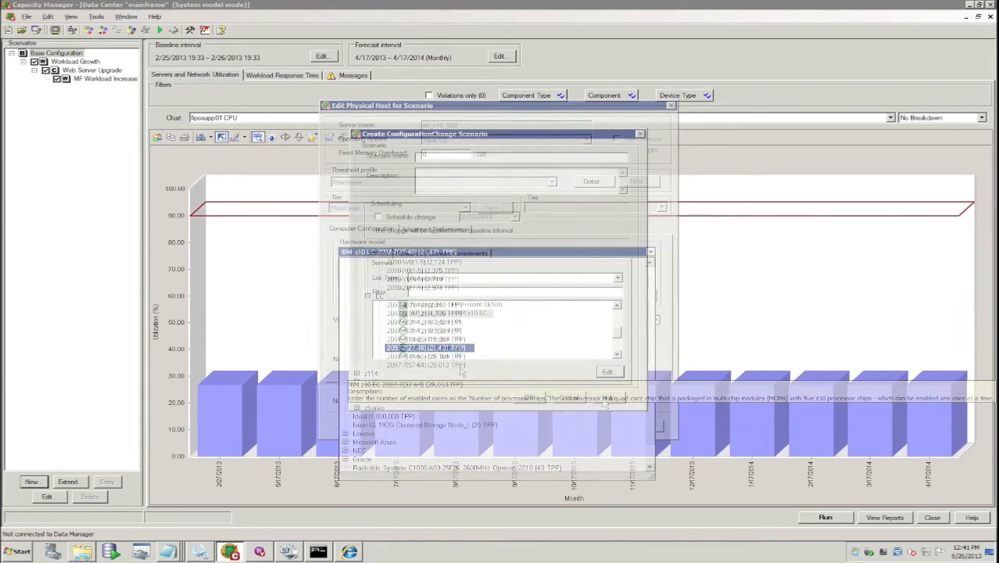
click(618, 278)
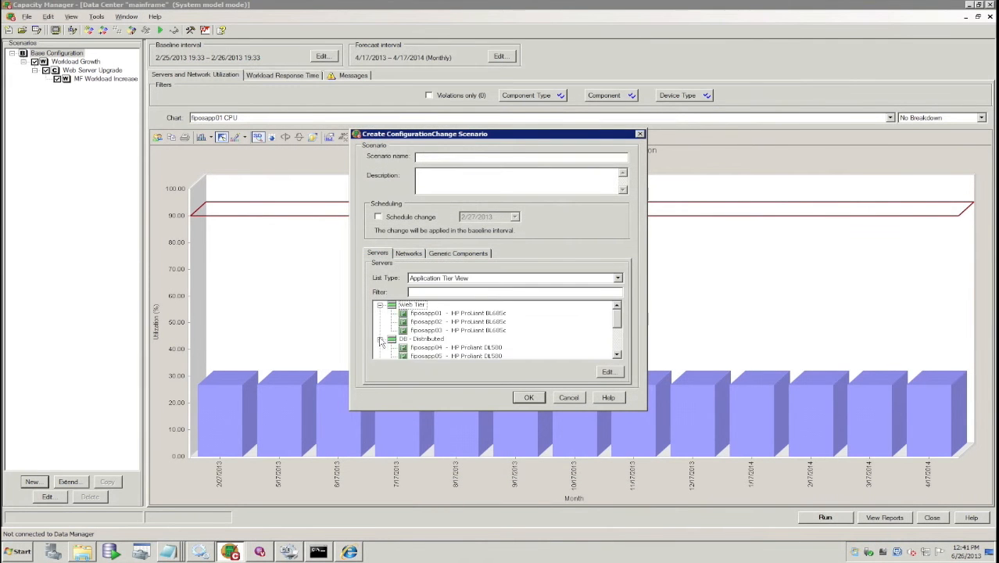
scroll(down, 3)
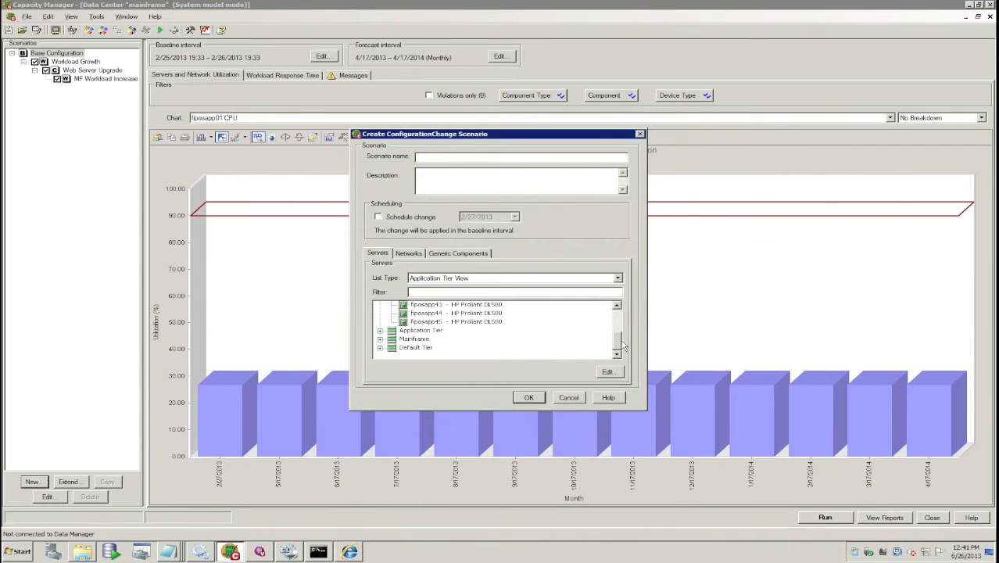
click(569, 397)
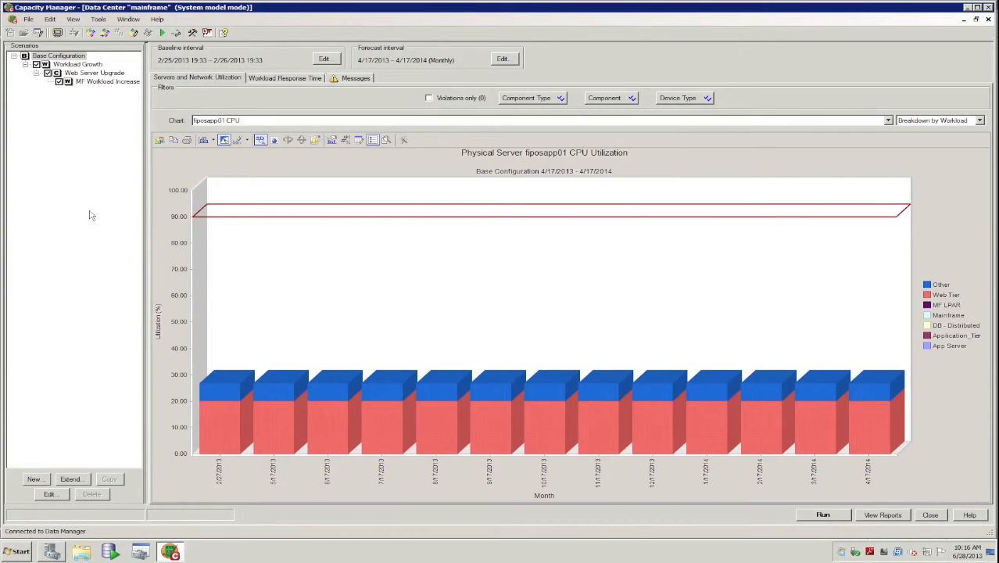
mouse_move(857, 136)
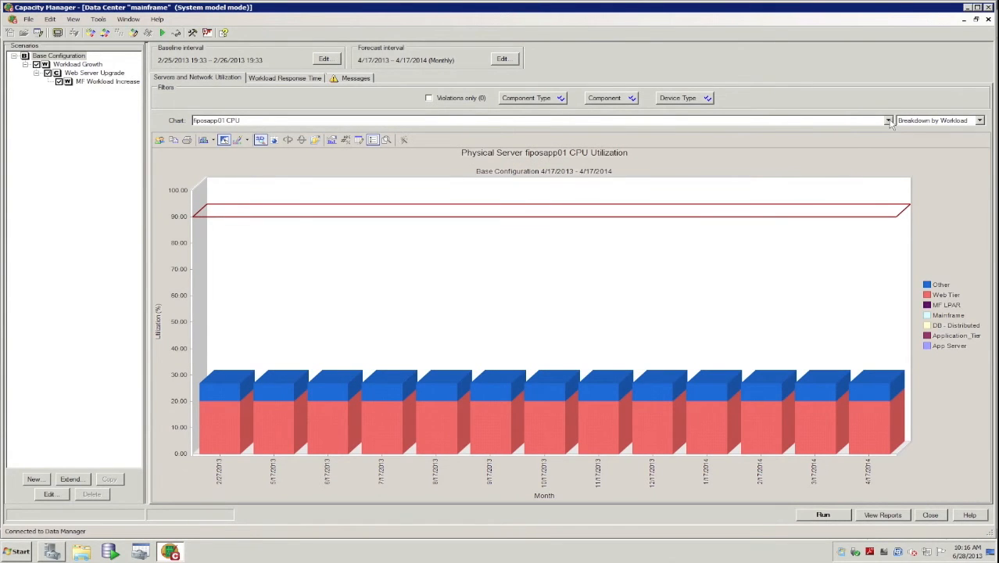
Step: Chart mf_z10_500 CPU utilization, then show the scenario Messages with device errors and memory violations
click(887, 119)
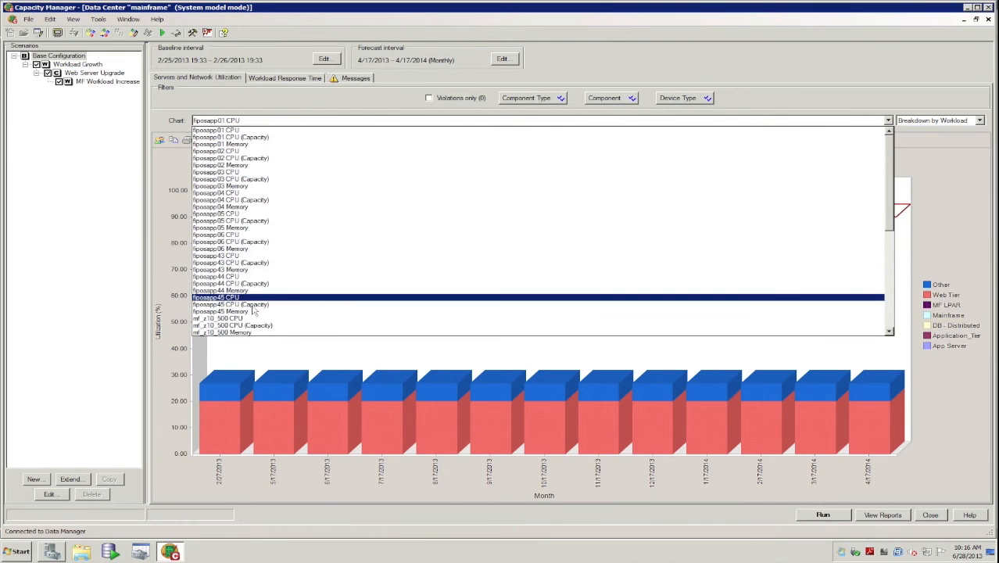
click(219, 318)
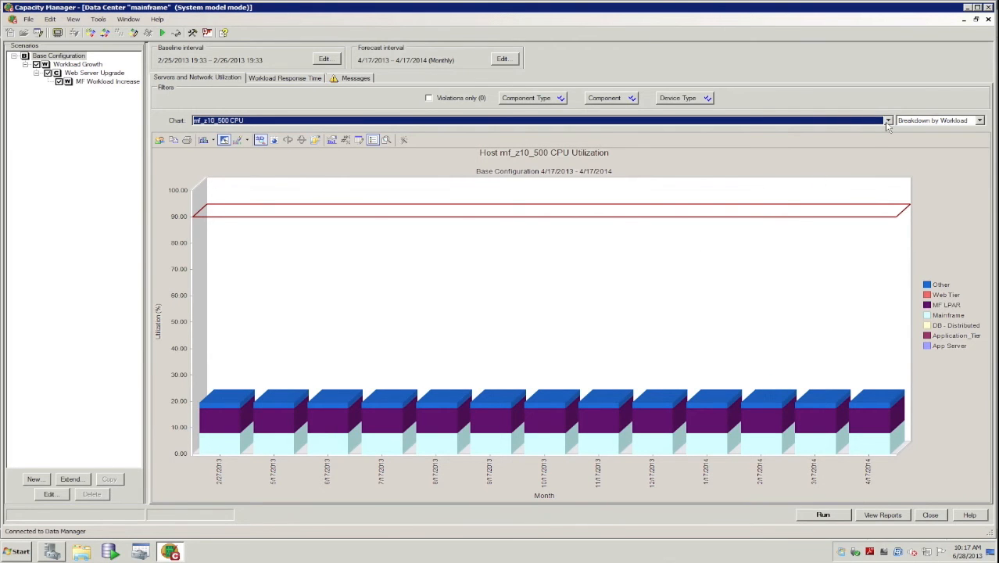
click(888, 118)
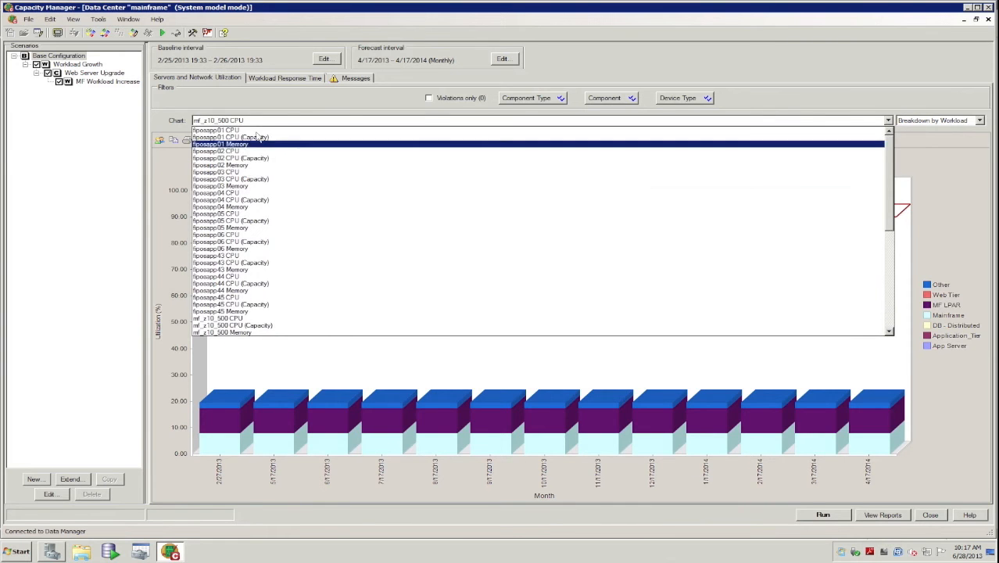
click(219, 130)
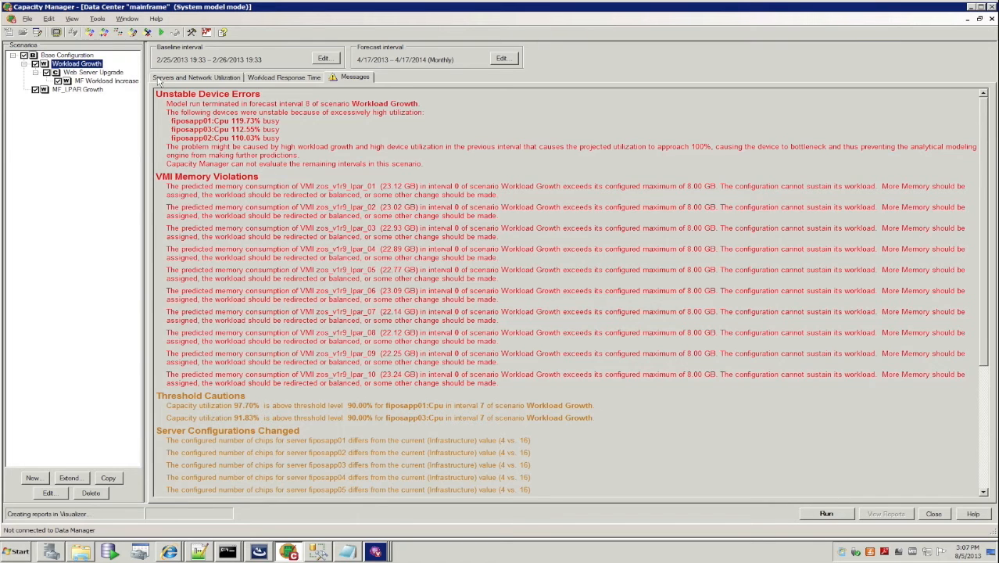
Step: Return to Servers and Network Utilization and switch to the Web Server Upgrade scenario
click(197, 77)
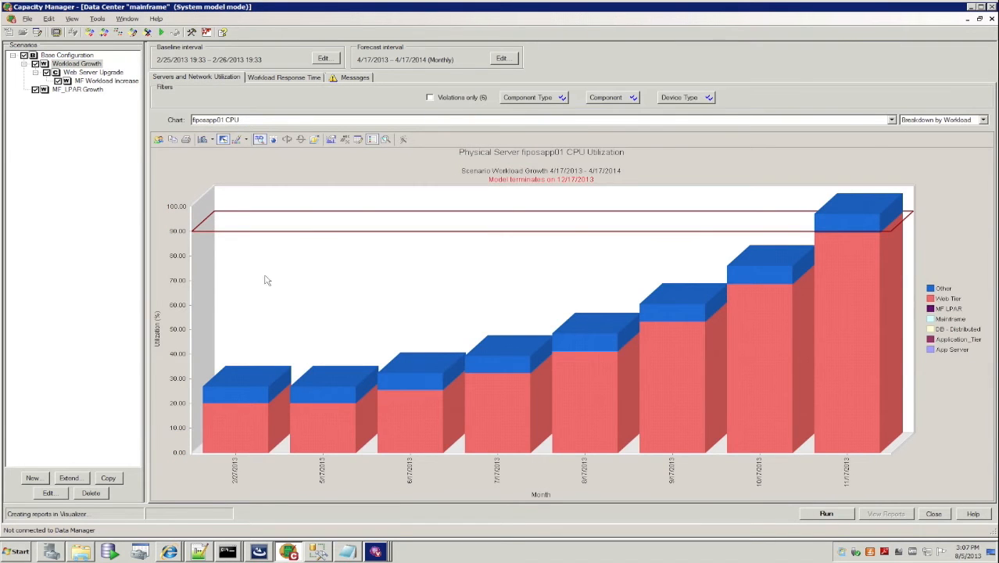
mouse_move(709, 247)
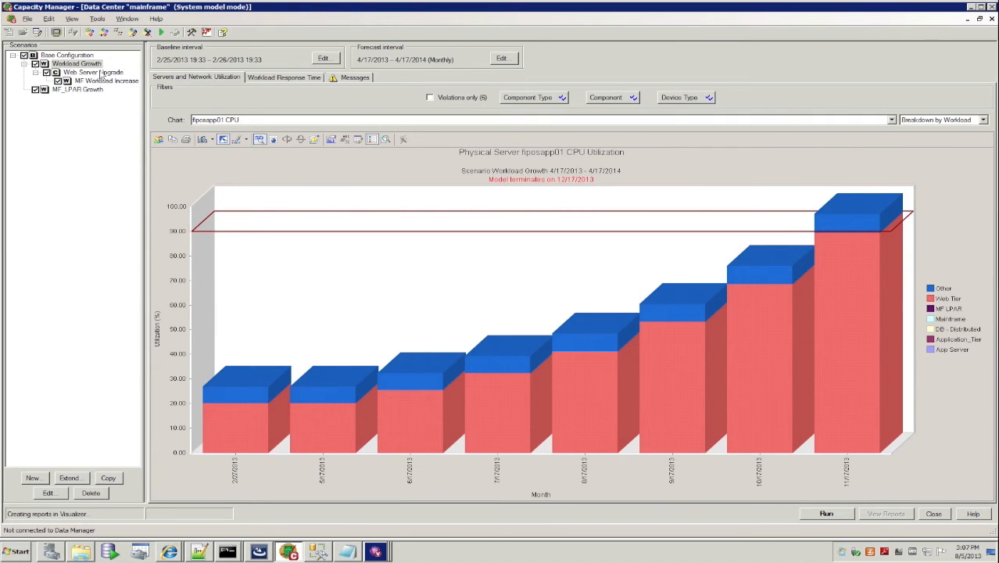
click(94, 72)
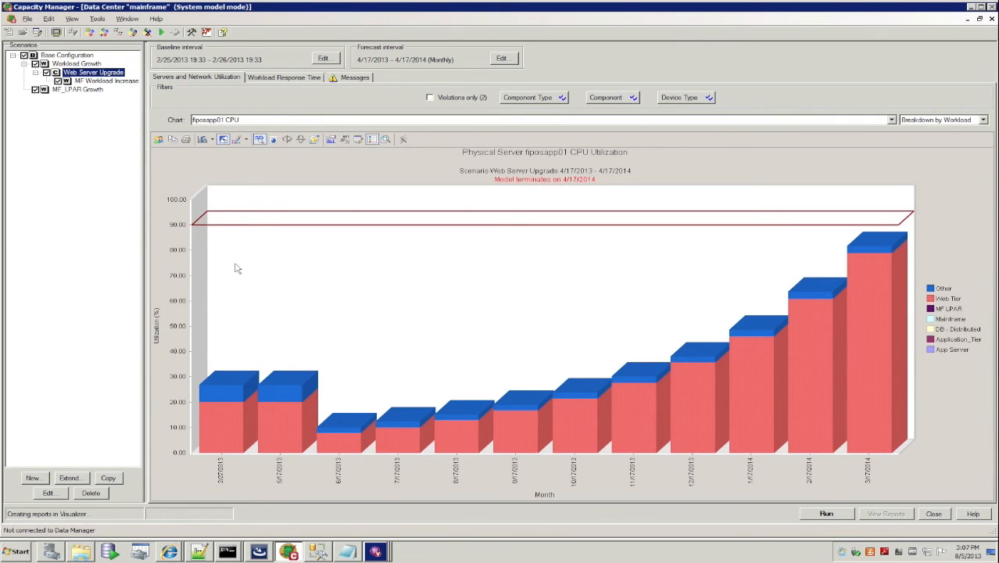
mouse_move(478, 394)
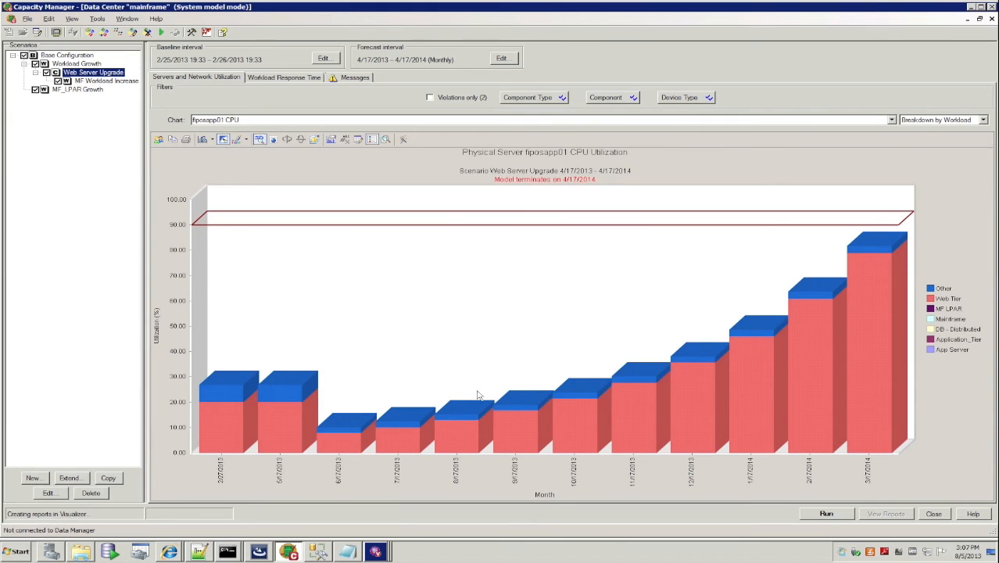
mouse_move(822, 247)
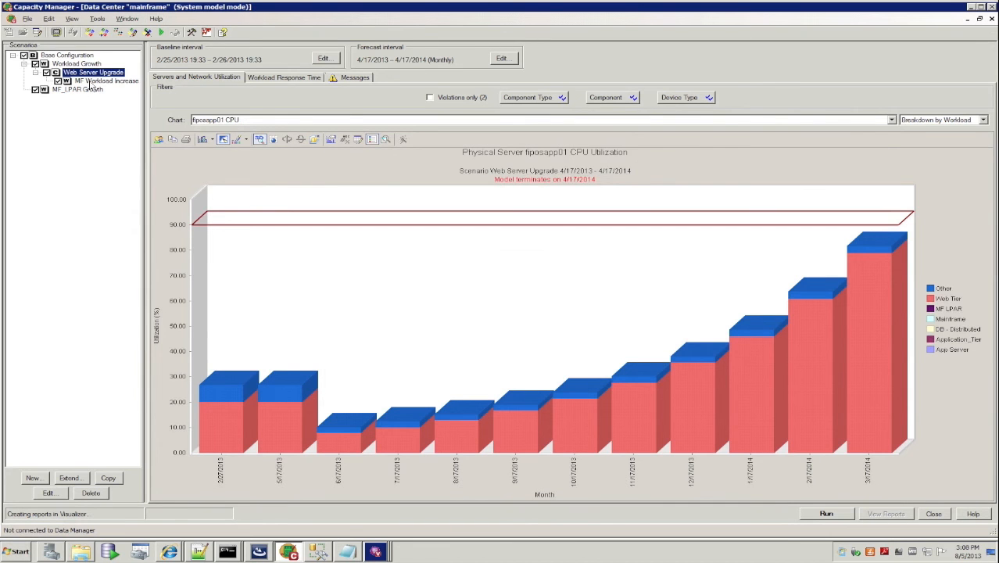
Step: Switch to MF Workload Increase and chart mf_z10_500 CPU utilization
click(107, 82)
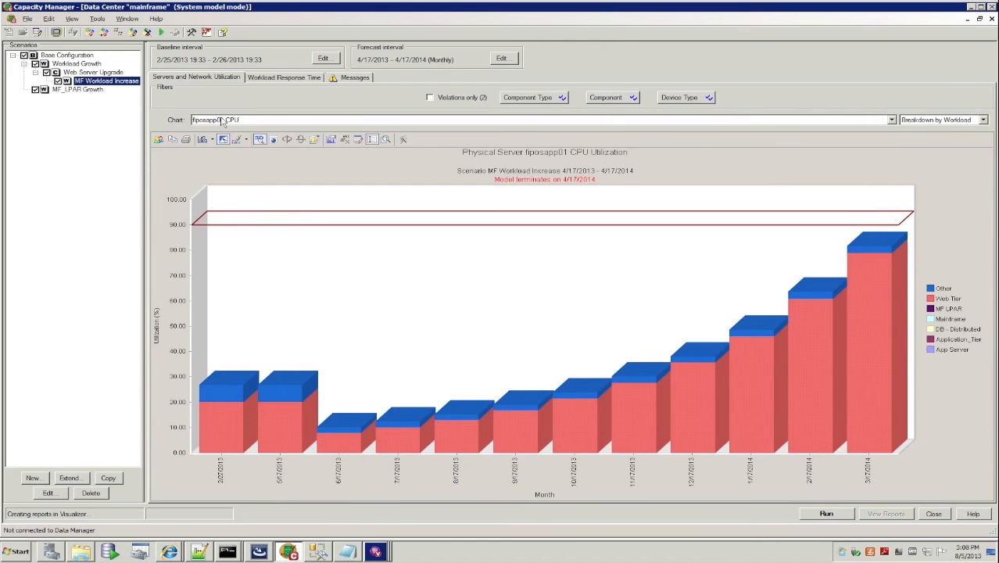
click(891, 118)
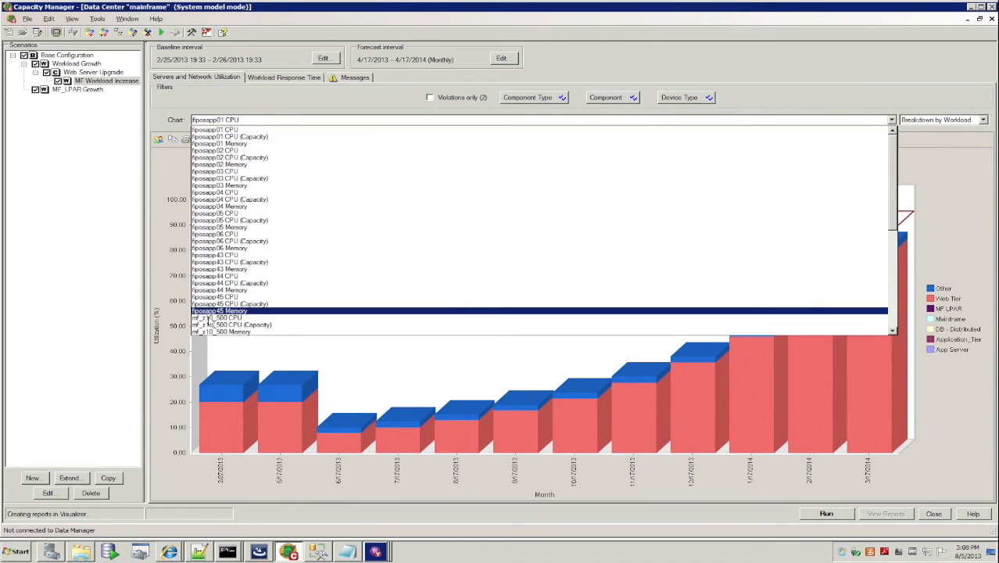
click(216, 317)
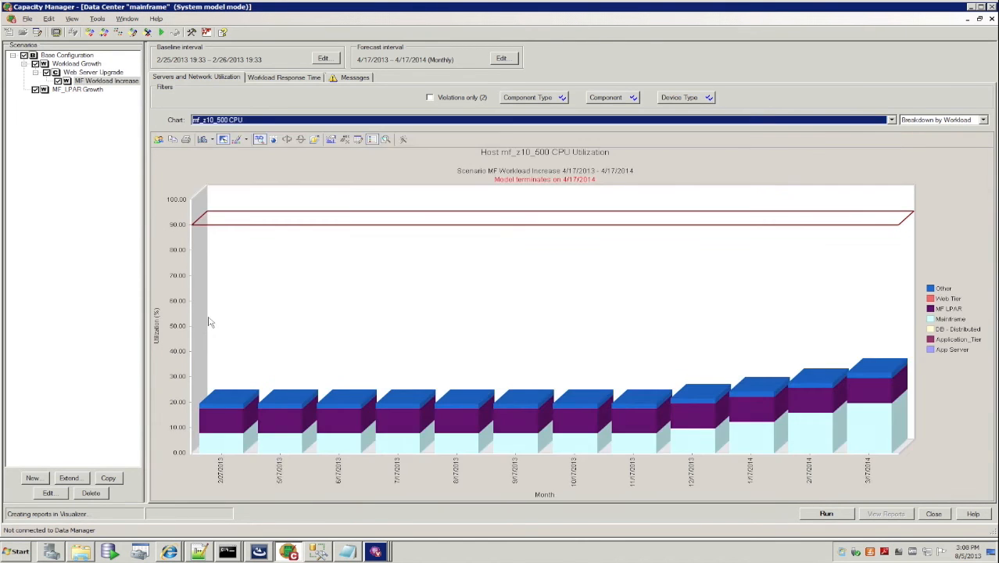
mouse_move(763, 363)
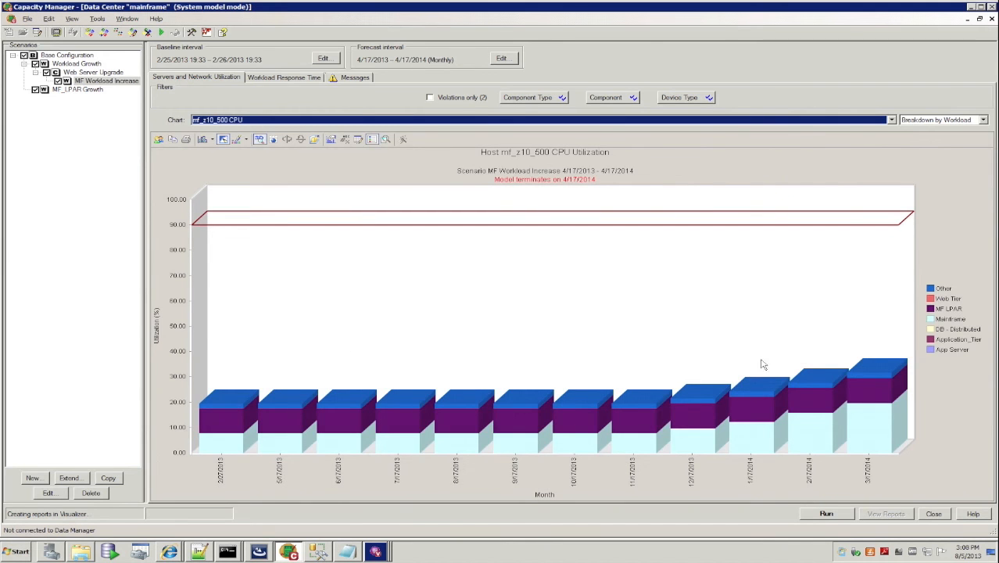
mouse_move(882, 341)
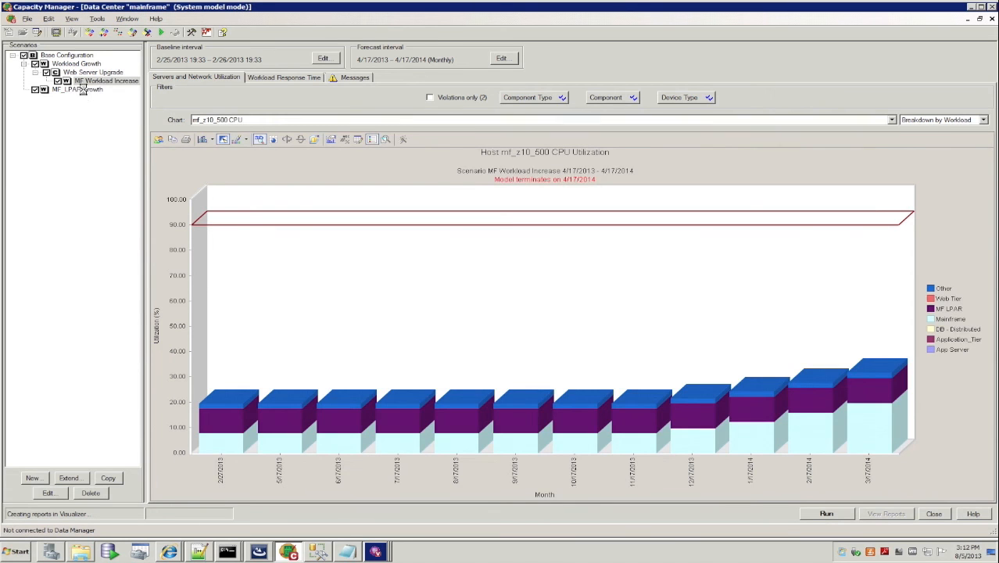
Step: Switch to MF_LPAR Growth and break the host CPU chart down by VM
click(77, 89)
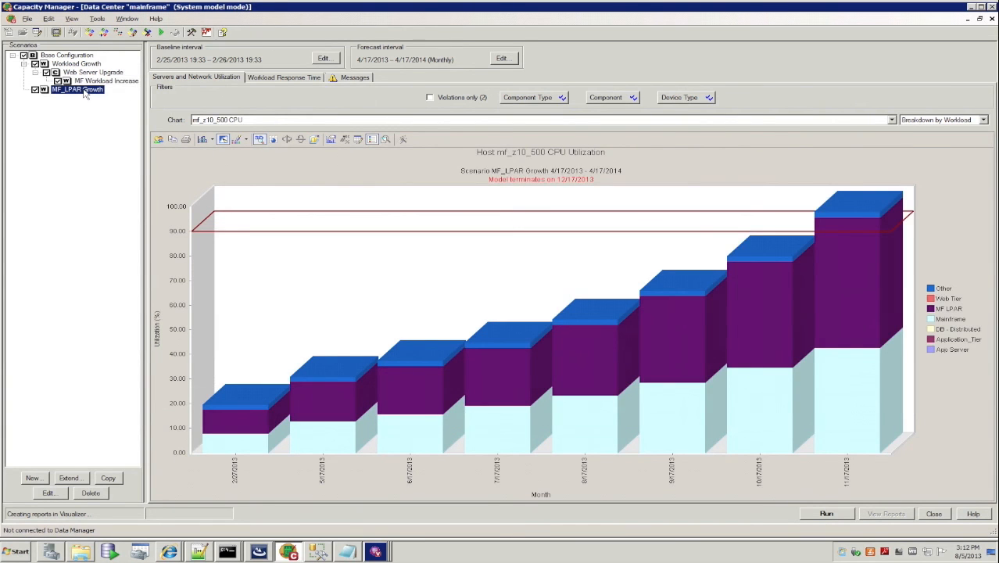
mouse_move(752, 116)
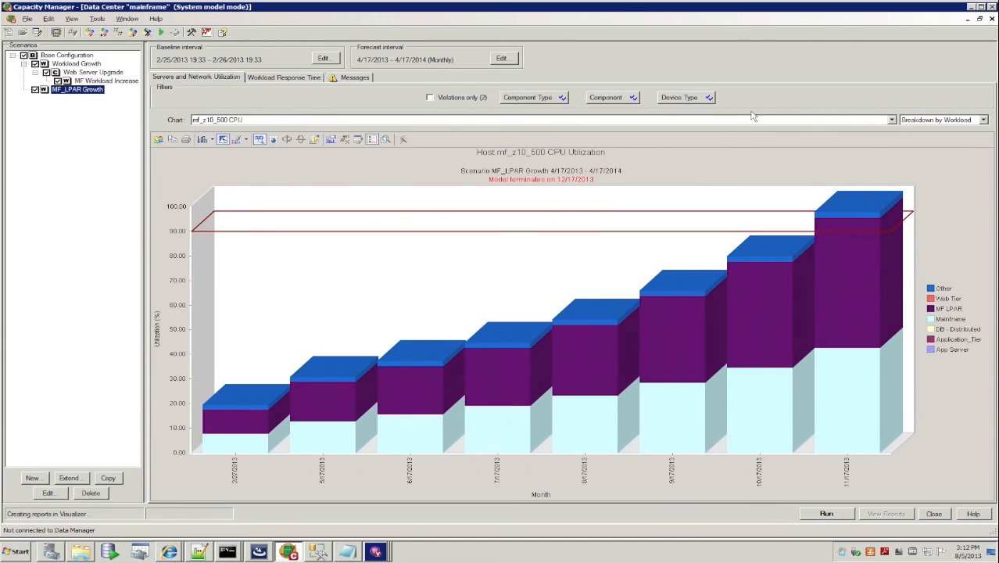
click(982, 119)
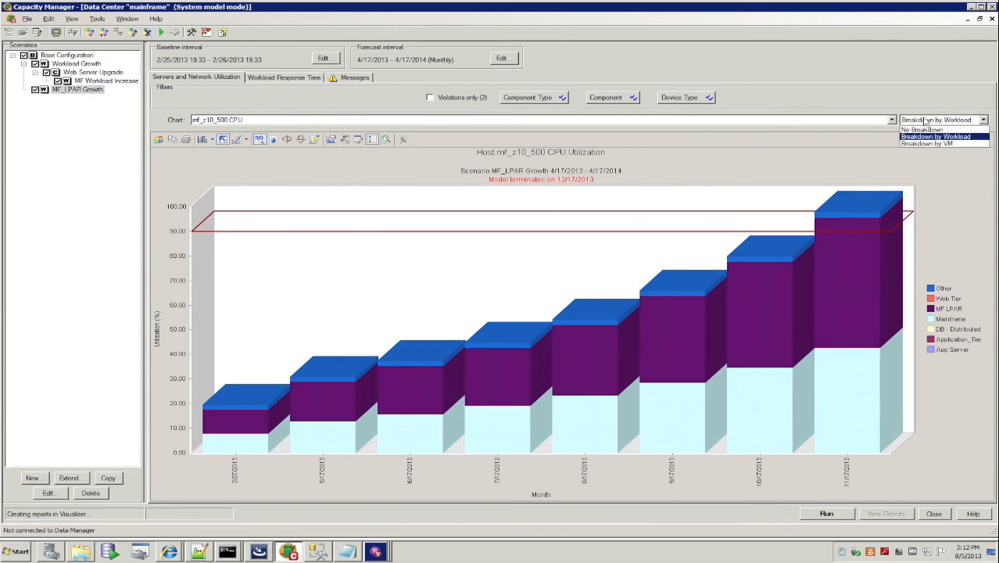
click(926, 143)
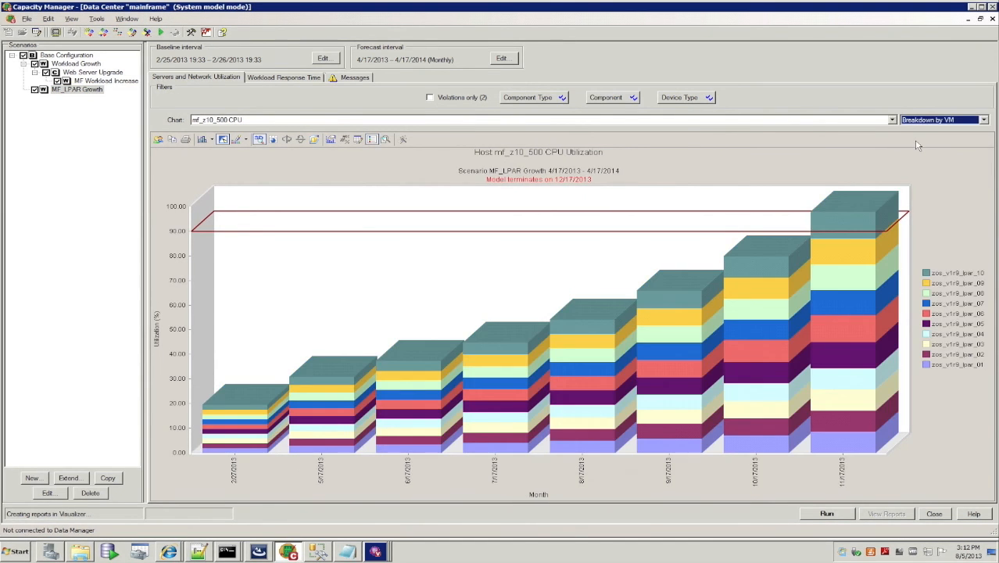